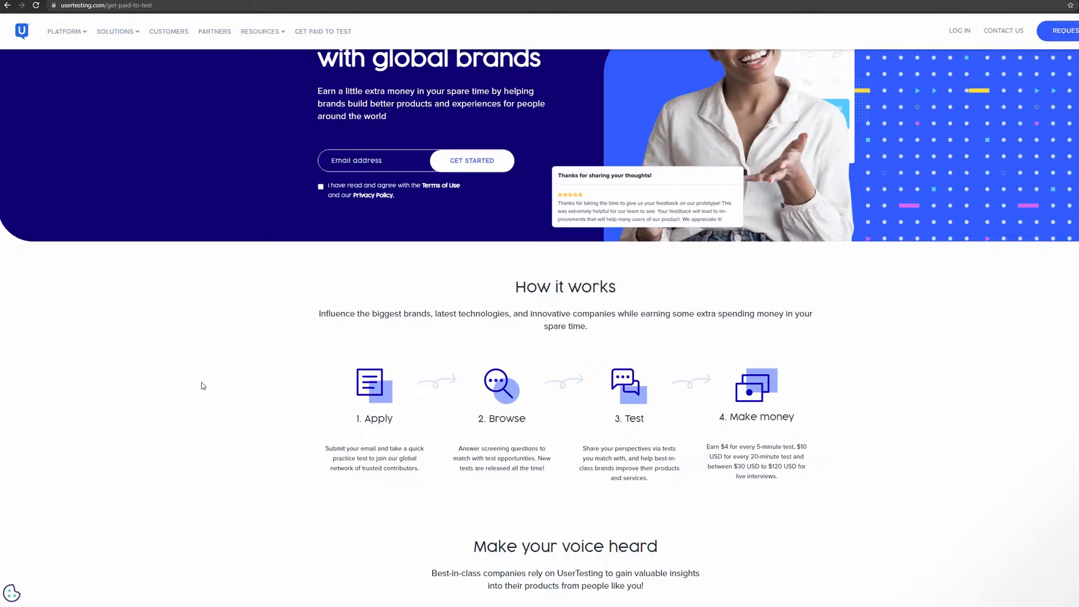
Scroll the Get Paid to Test page down to the How it works steps.
scroll(down, 3)
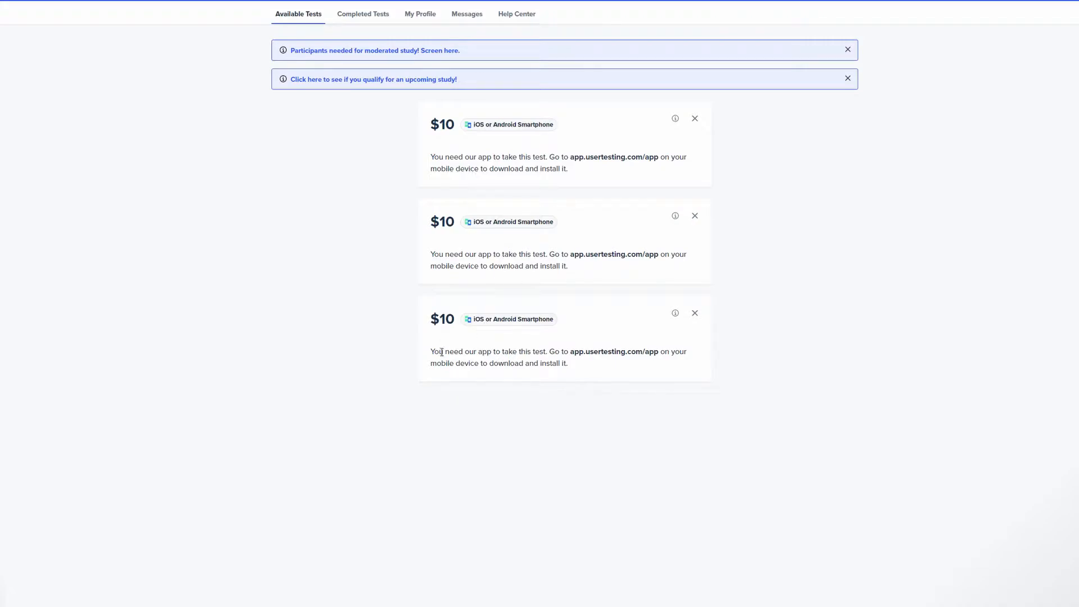
mouse_move(440, 146)
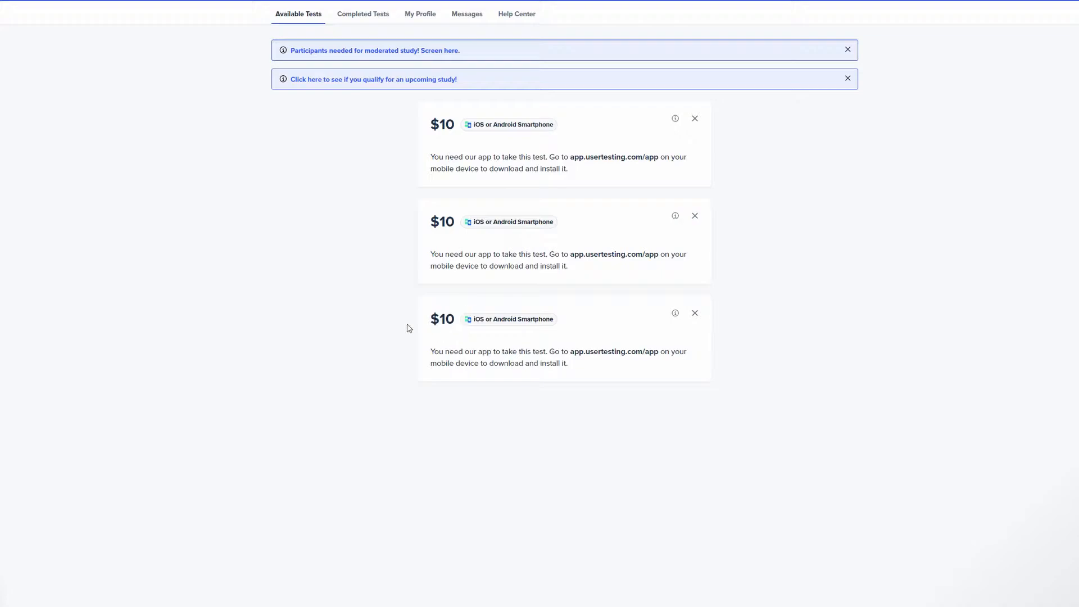
mouse_move(349, 322)
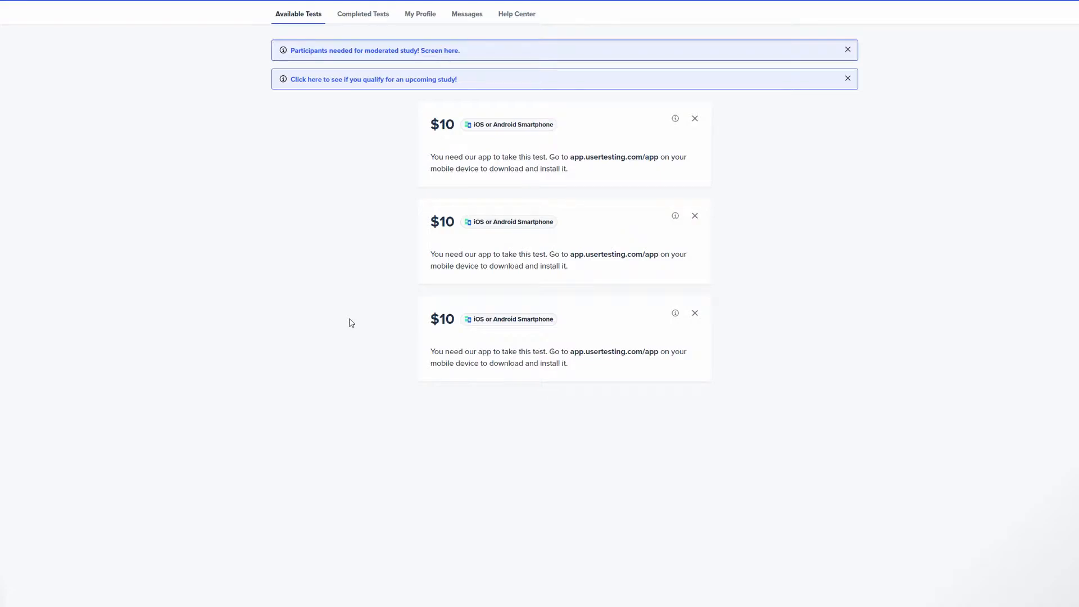
mouse_move(246, 394)
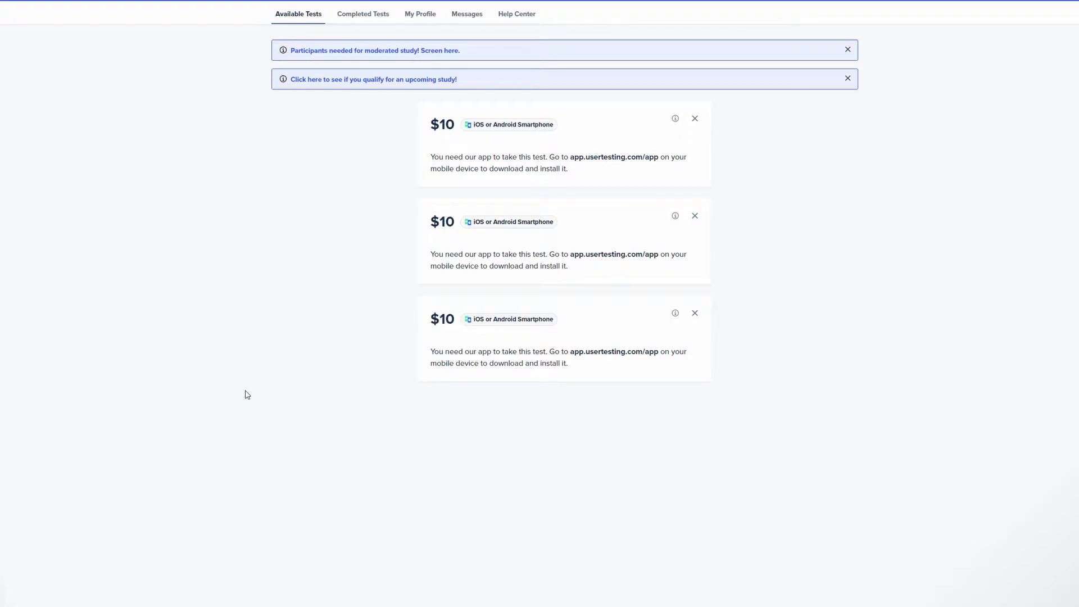
mouse_move(510, 339)
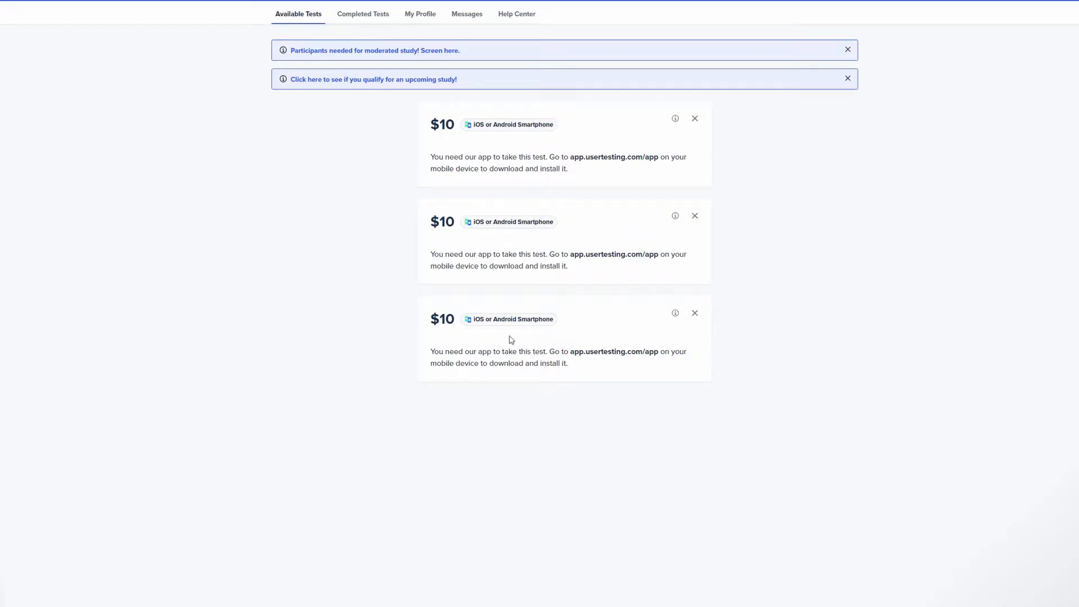
mouse_move(357, 370)
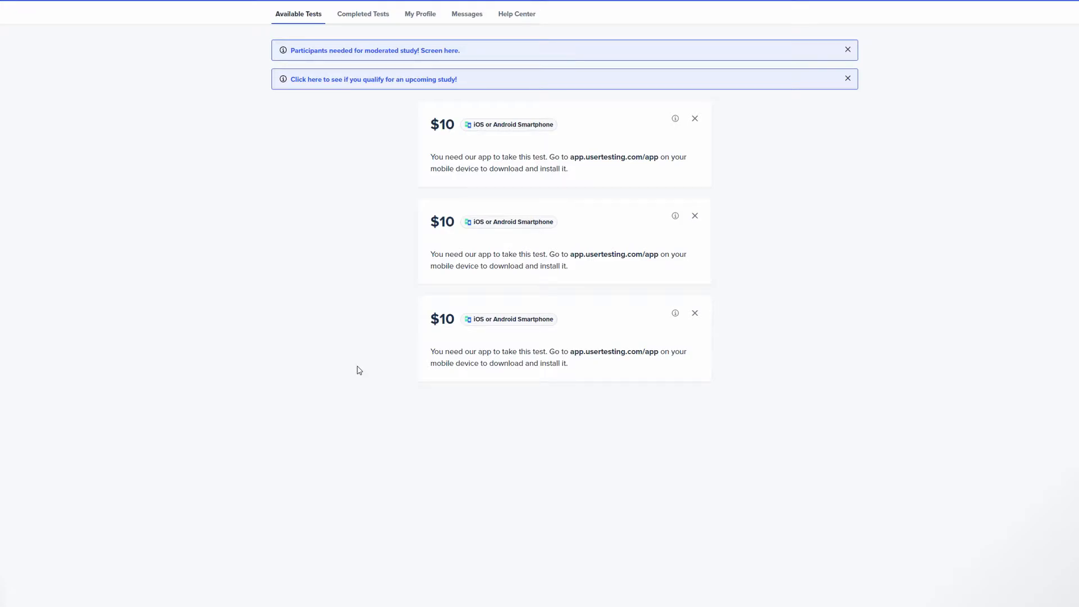
mouse_move(357, 263)
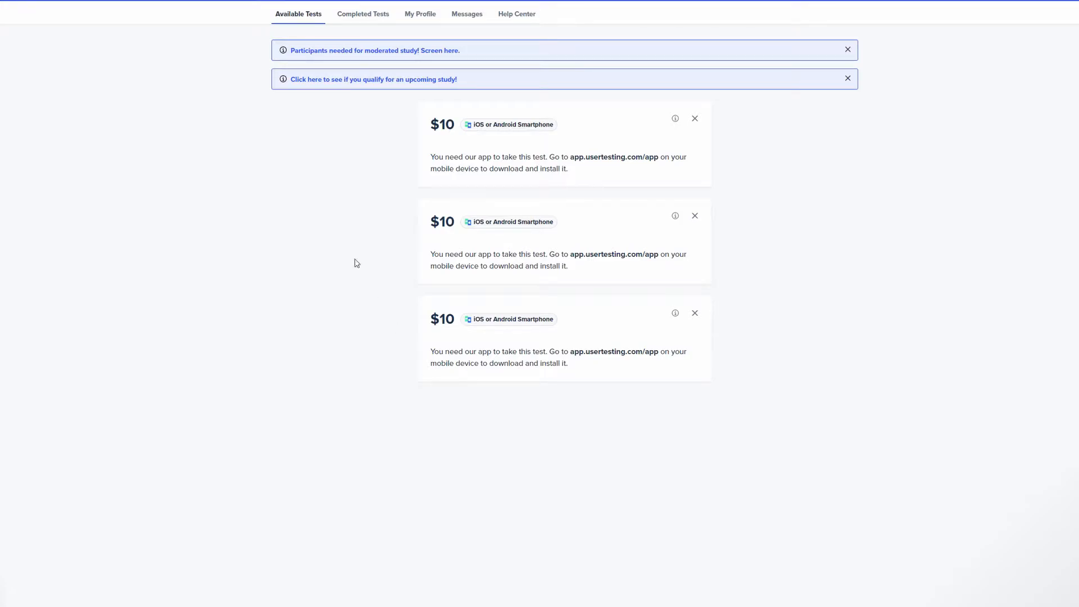
mouse_move(513, 224)
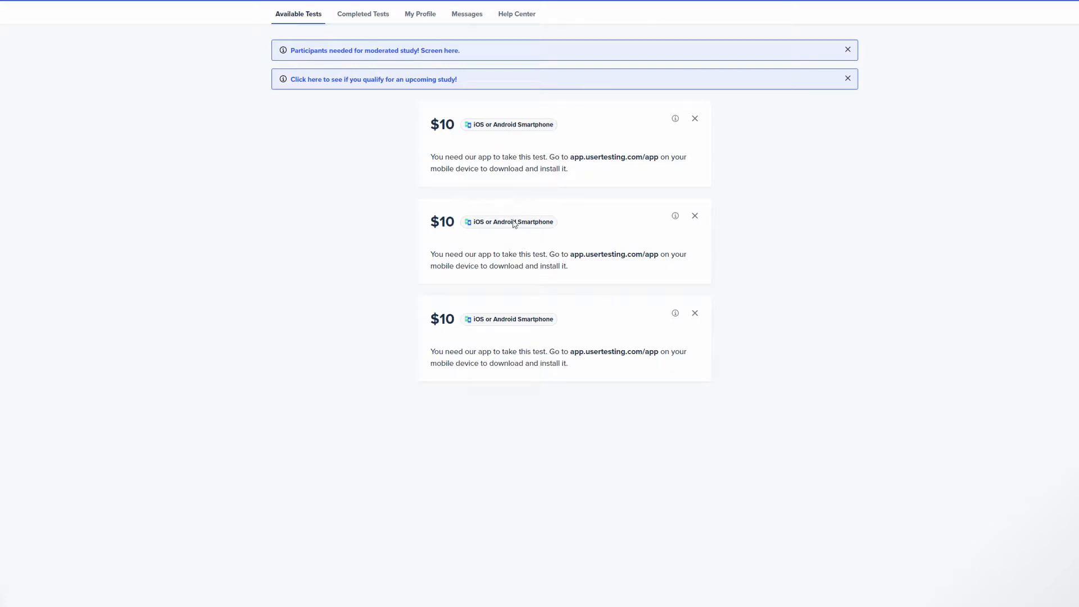
mouse_move(300, 346)
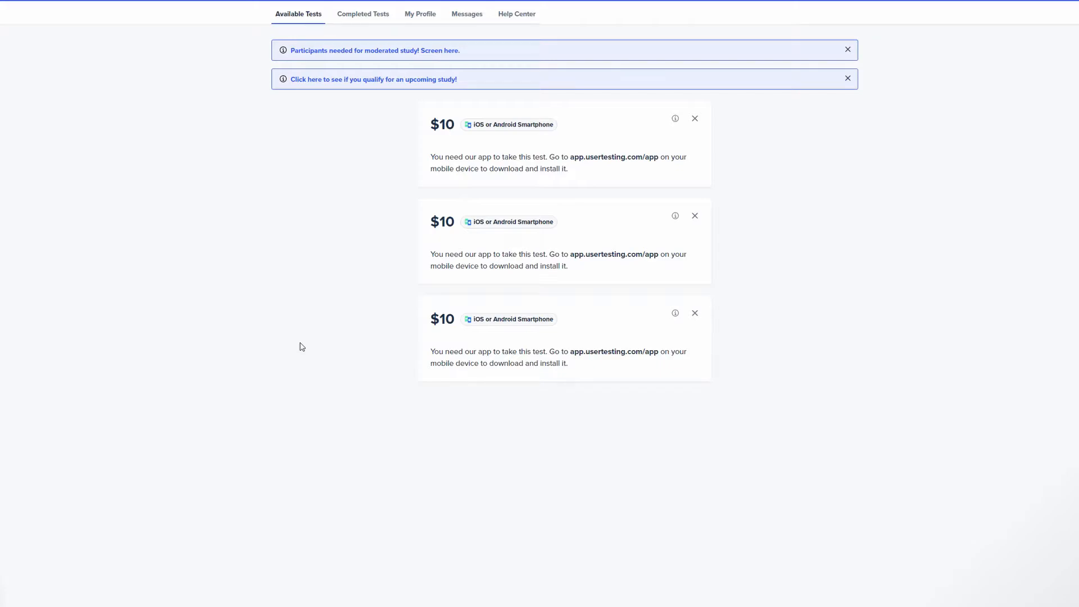
mouse_move(346, 213)
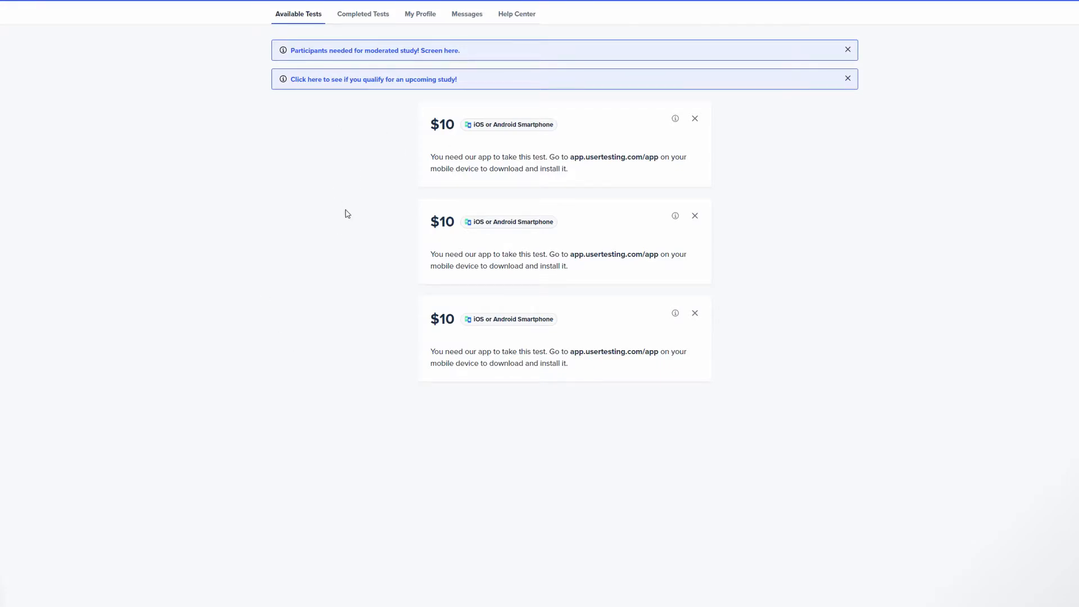
mouse_move(325, 245)
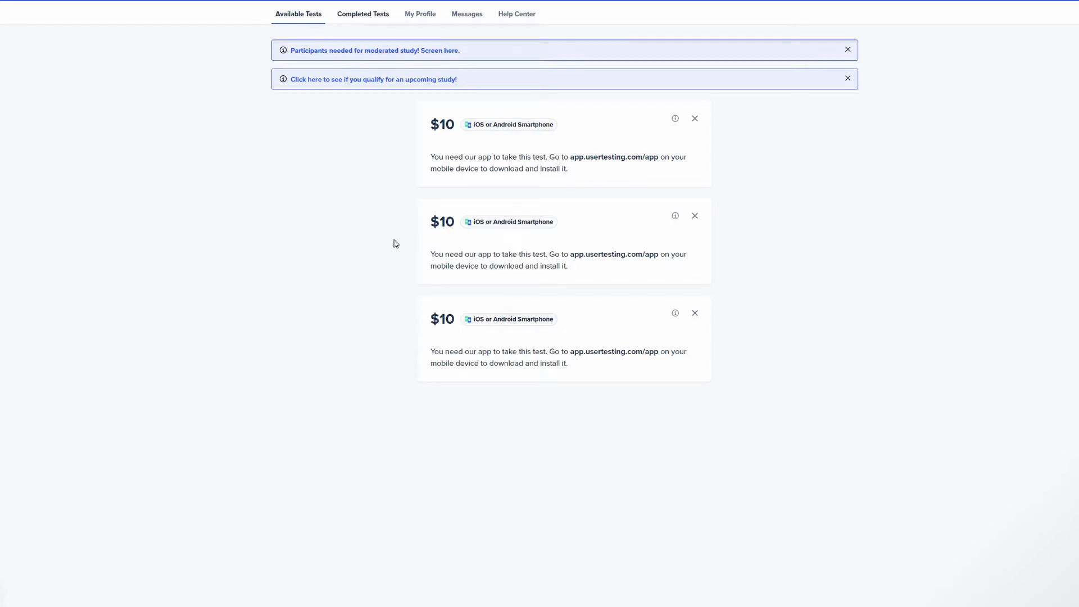
Open the Completed Tests tab to see past tests, payment status and star ratings.
click(362, 14)
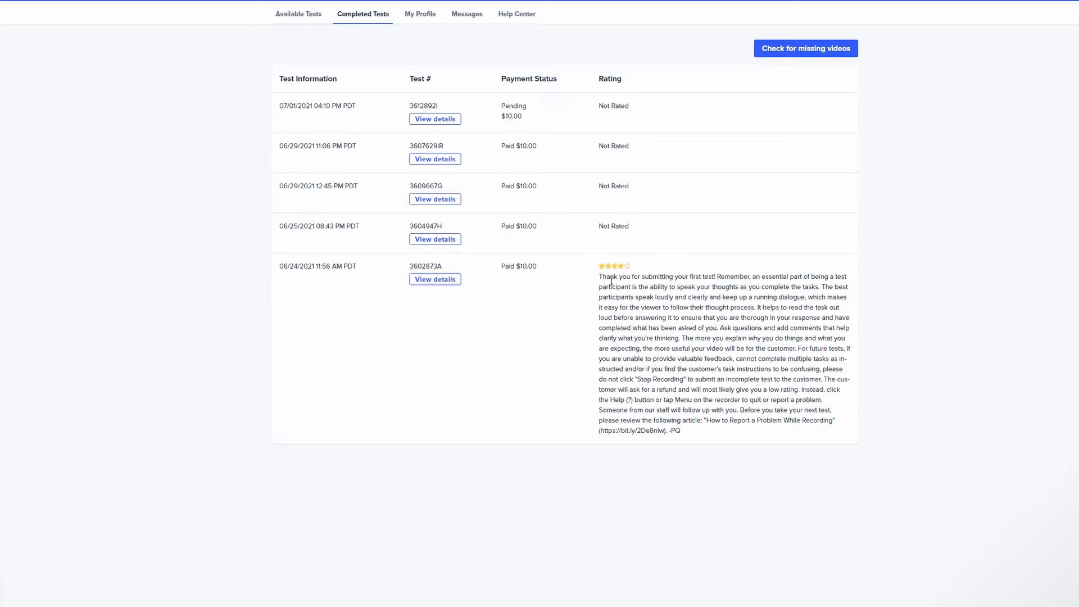
mouse_move(599, 328)
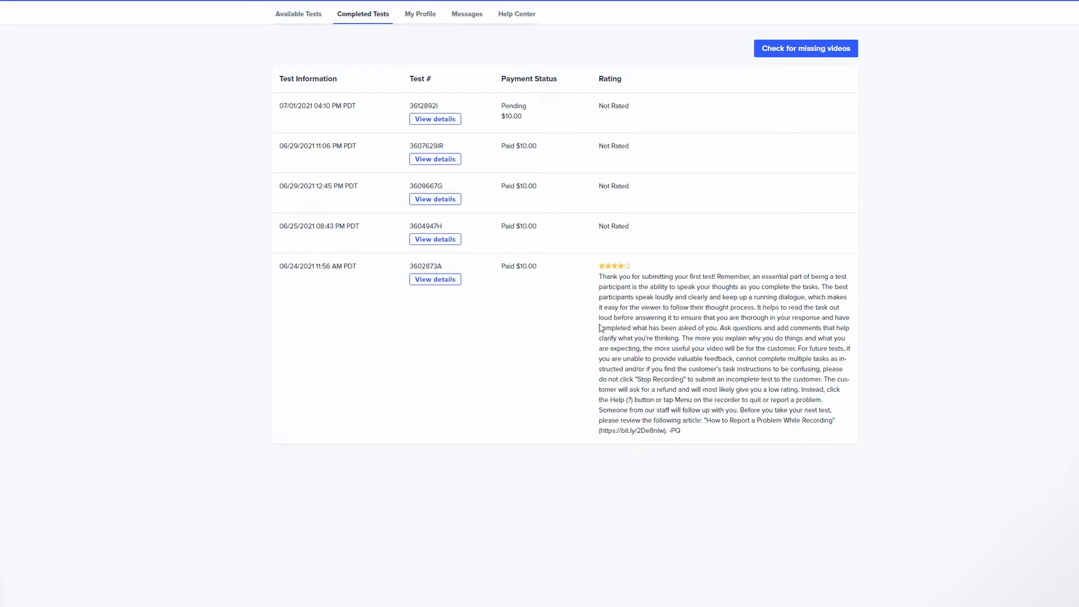
mouse_move(502, 315)
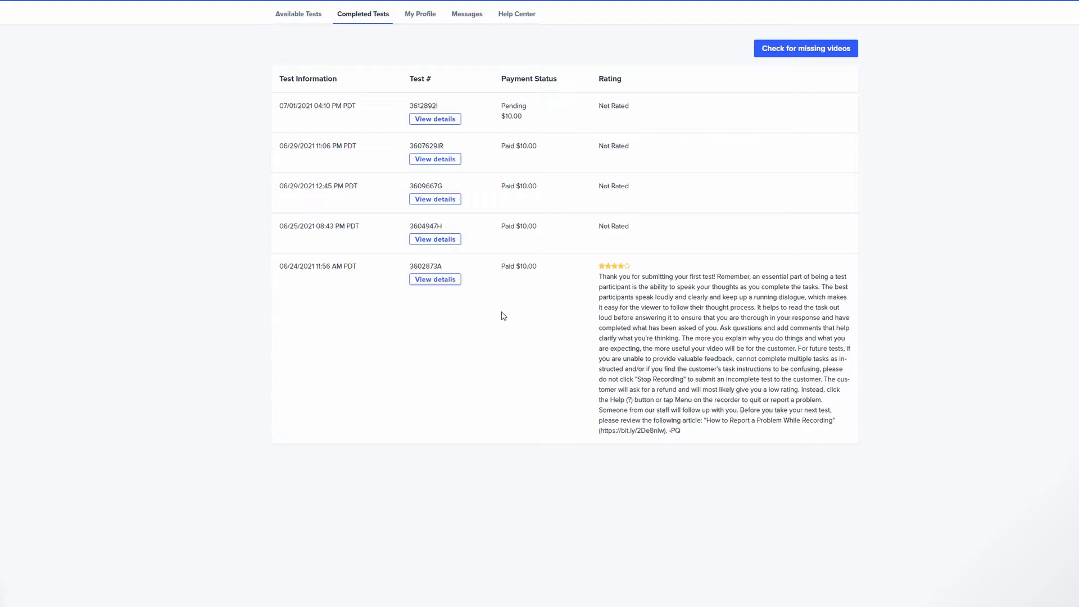
mouse_move(530, 100)
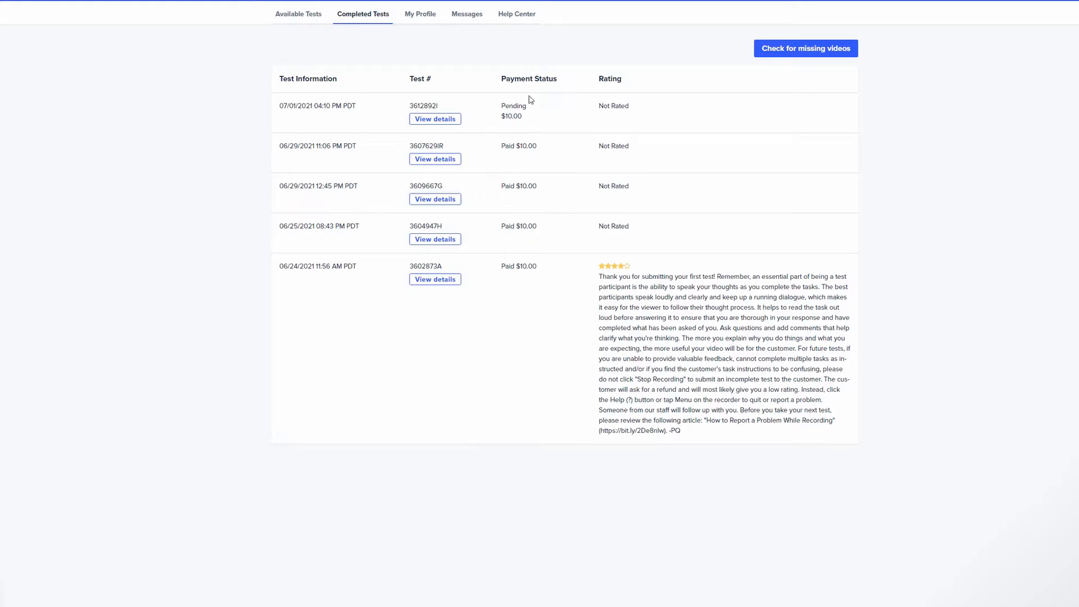
mouse_move(545, 144)
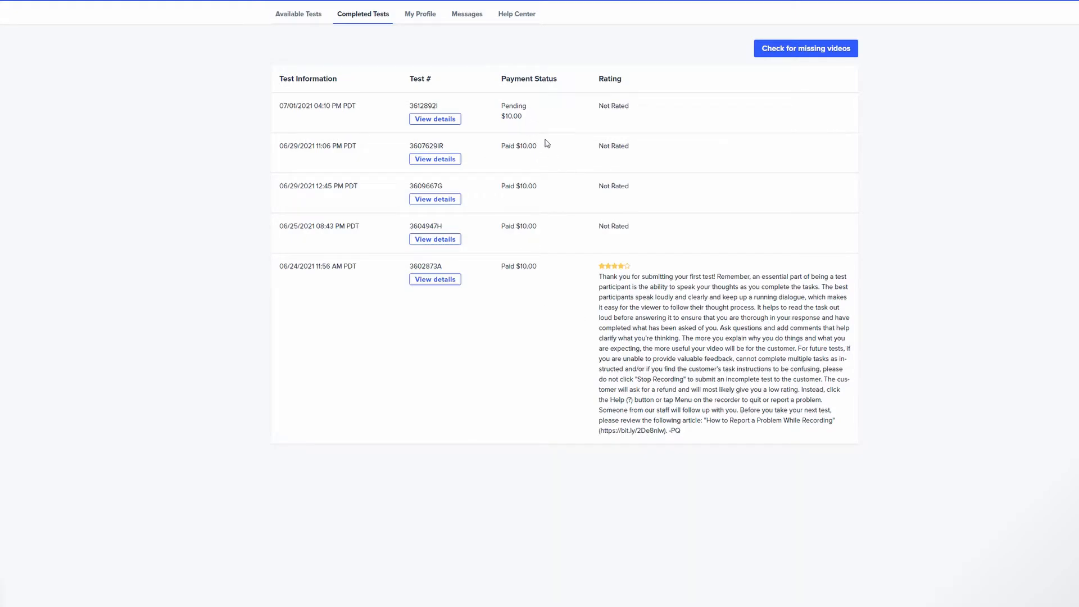
mouse_move(560, 242)
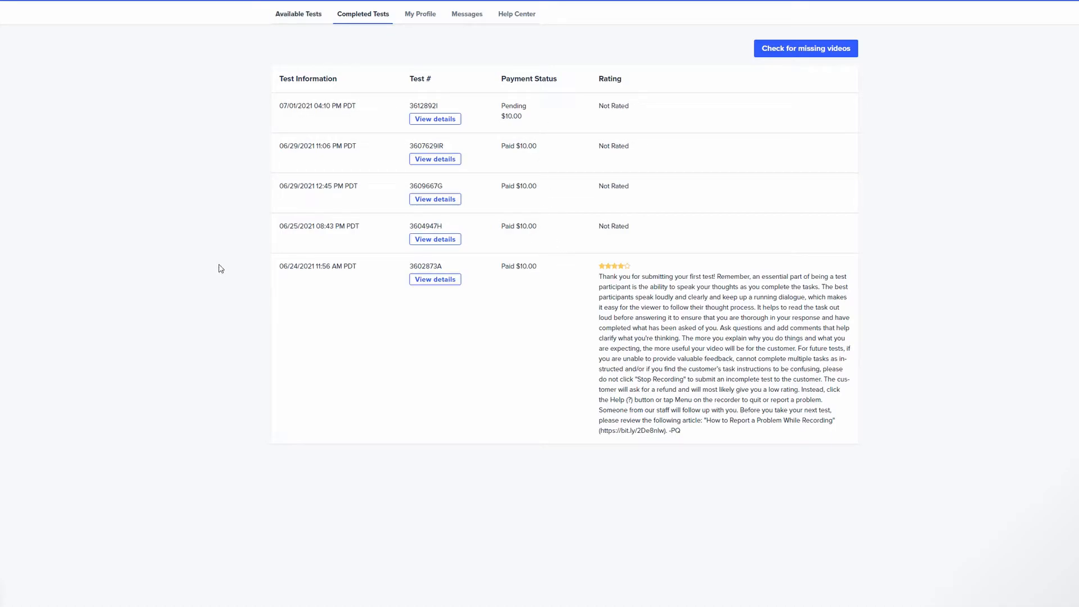
Return to the Available Tests tab listing three $10 smartphone tests.
click(298, 13)
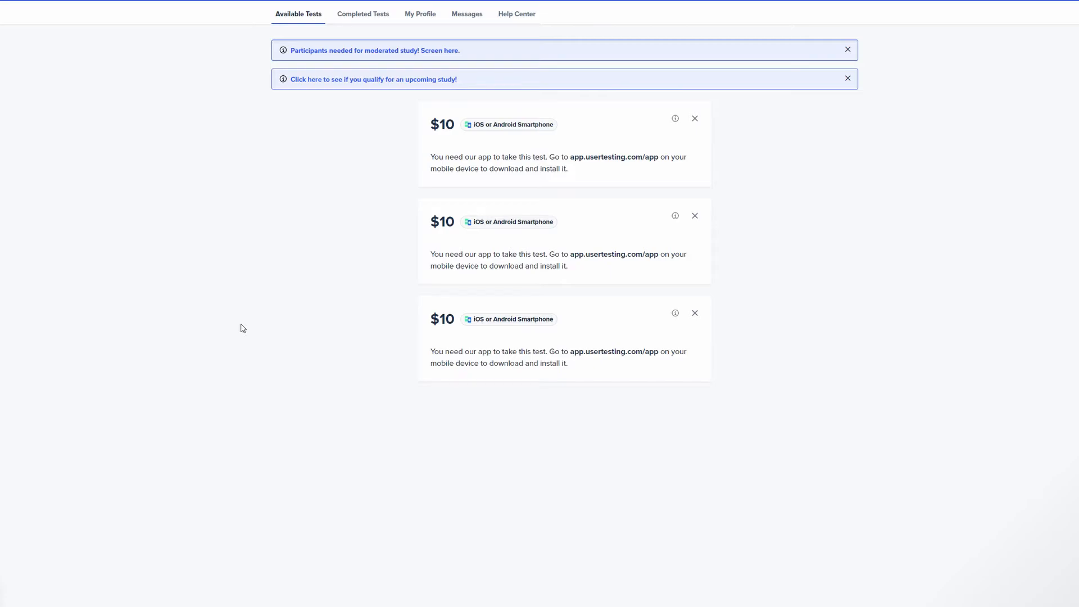
mouse_move(354, 260)
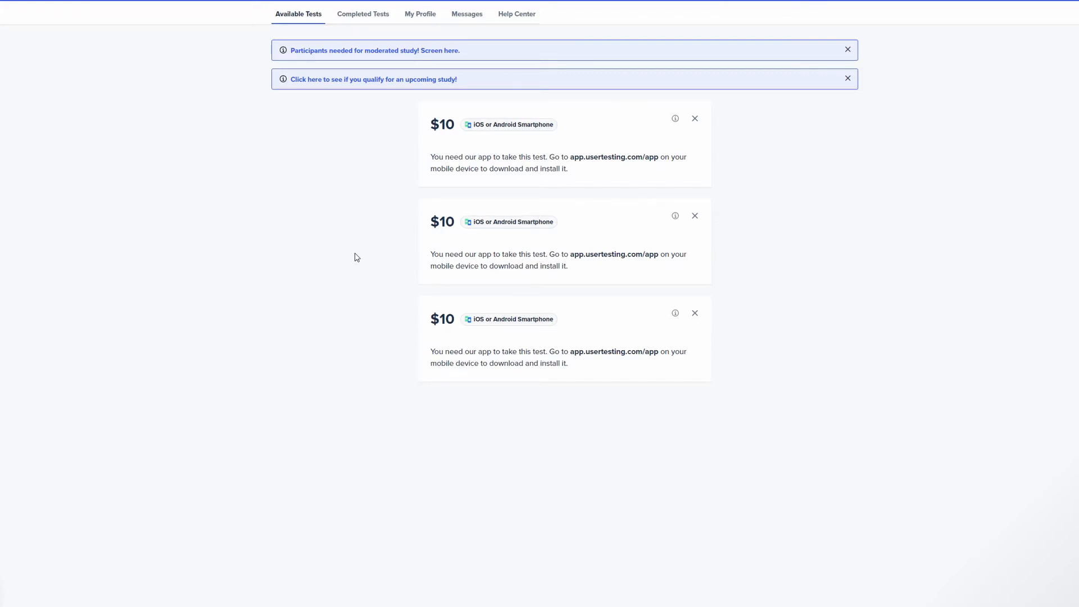
mouse_move(627, 184)
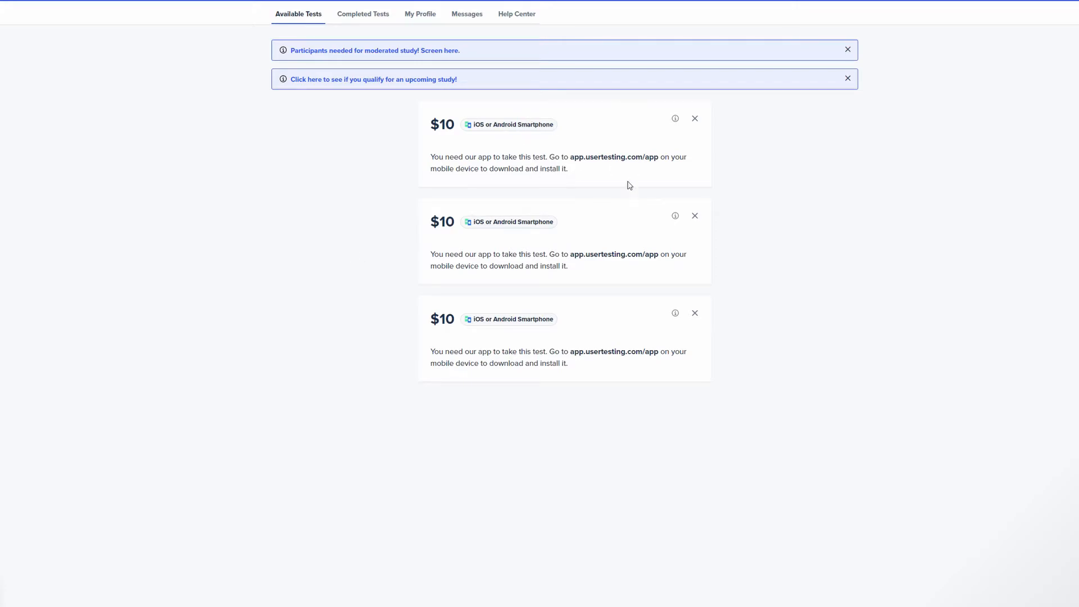
mouse_move(342, 247)
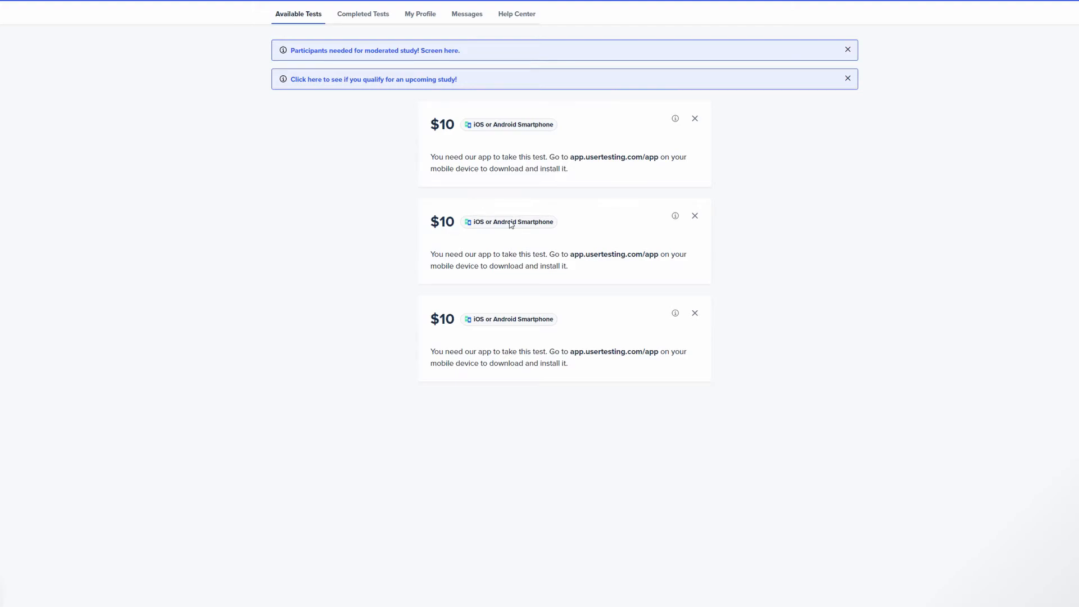
mouse_move(444, 294)
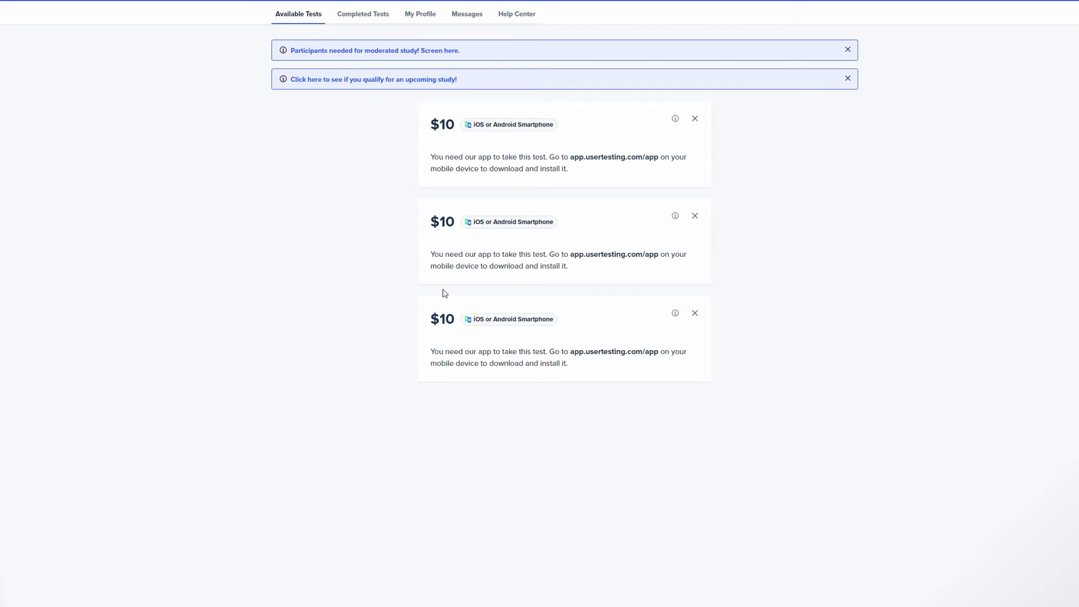
mouse_move(349, 243)
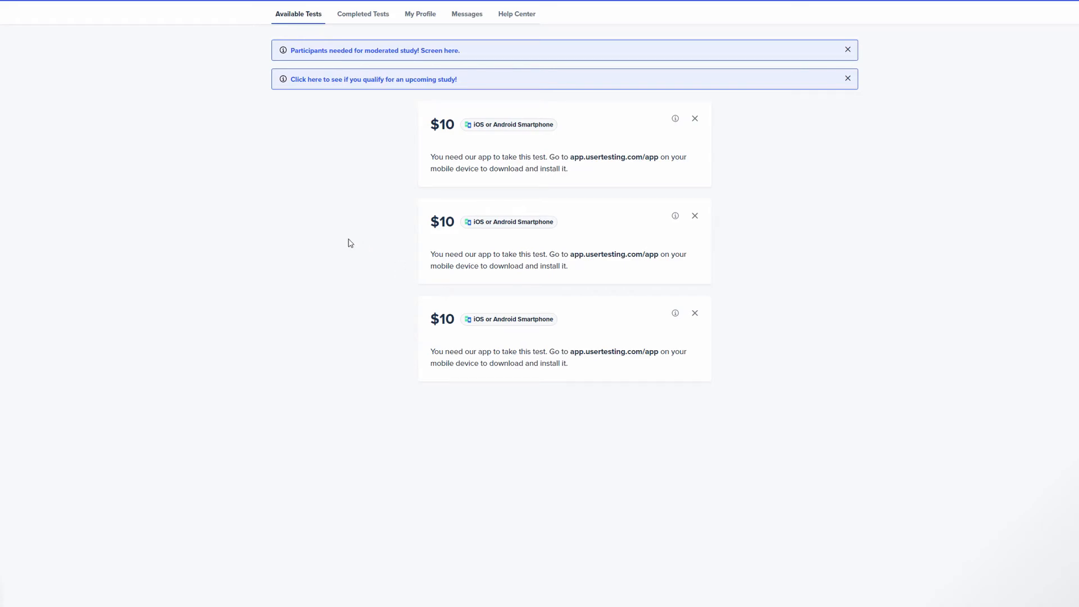
mouse_move(287, 340)
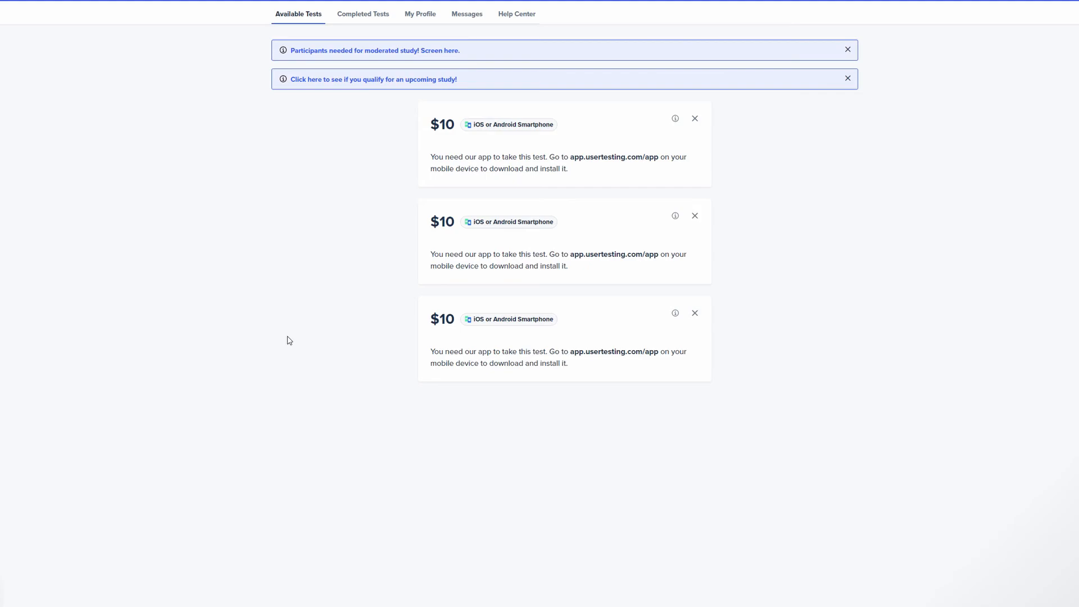
mouse_move(270, 362)
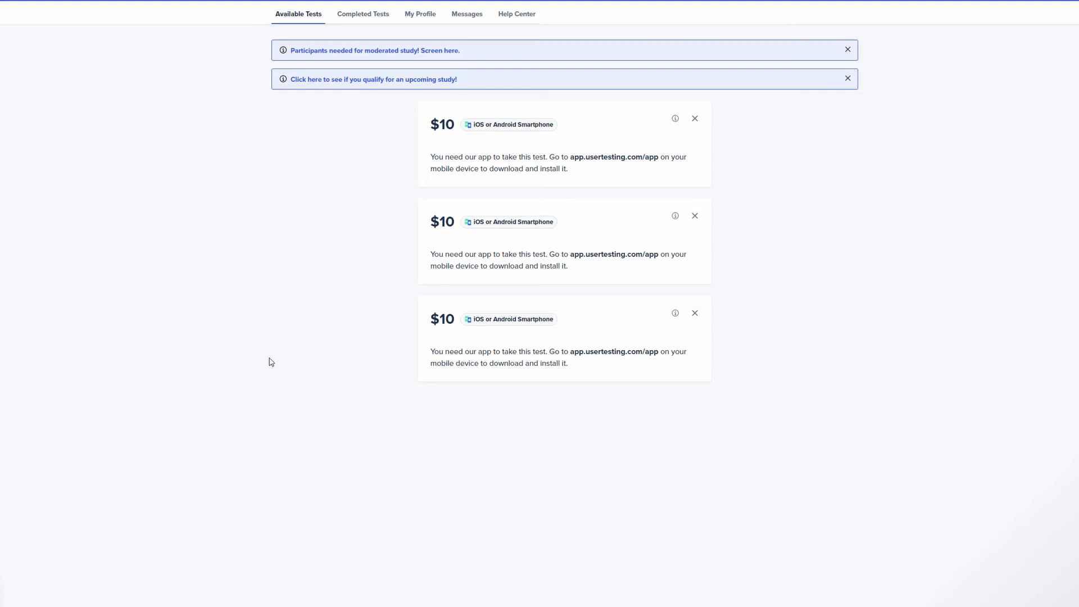